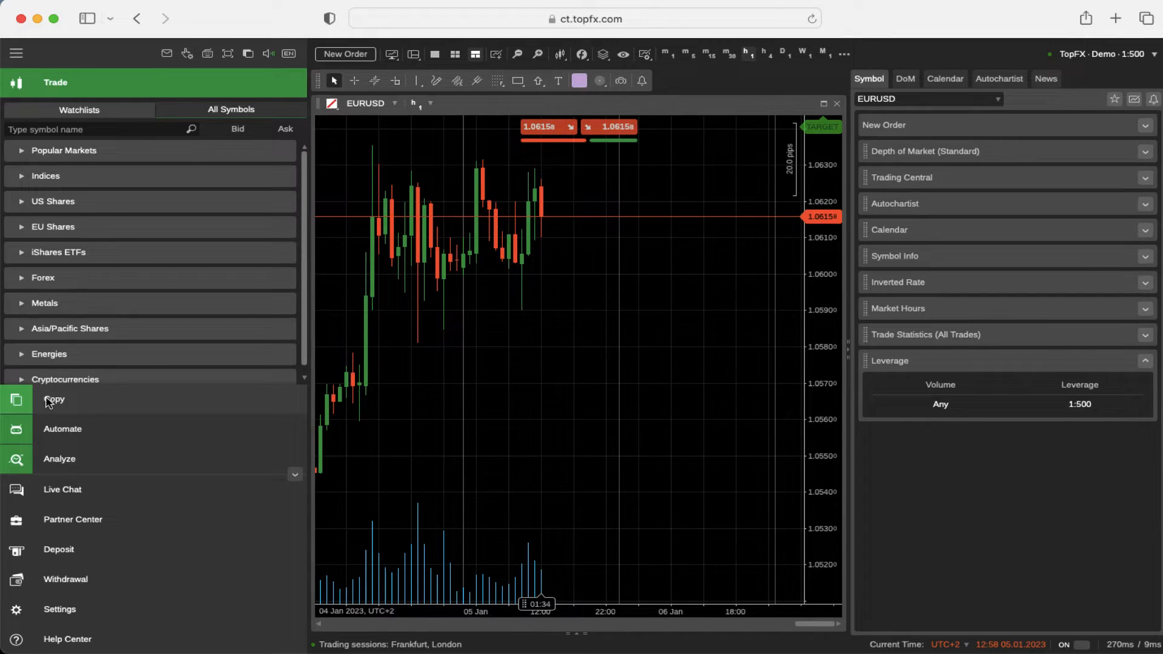
Step: Switch from trading charts to the Copy section listing strategies to follow
left_click(54, 398)
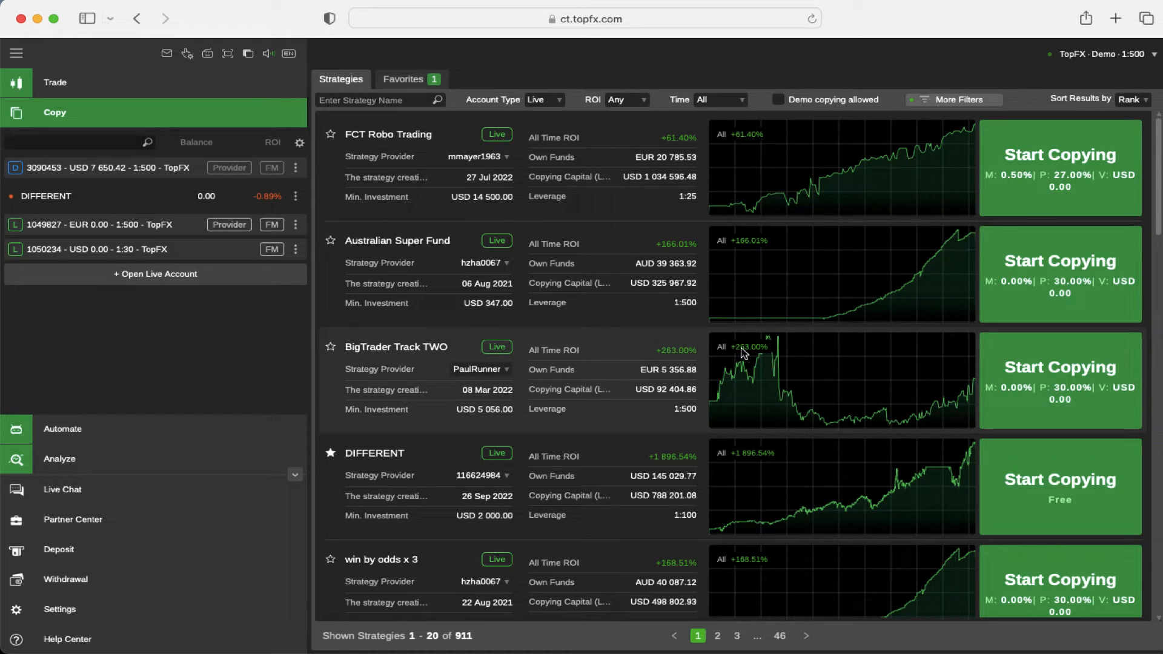
scroll("down", 3)
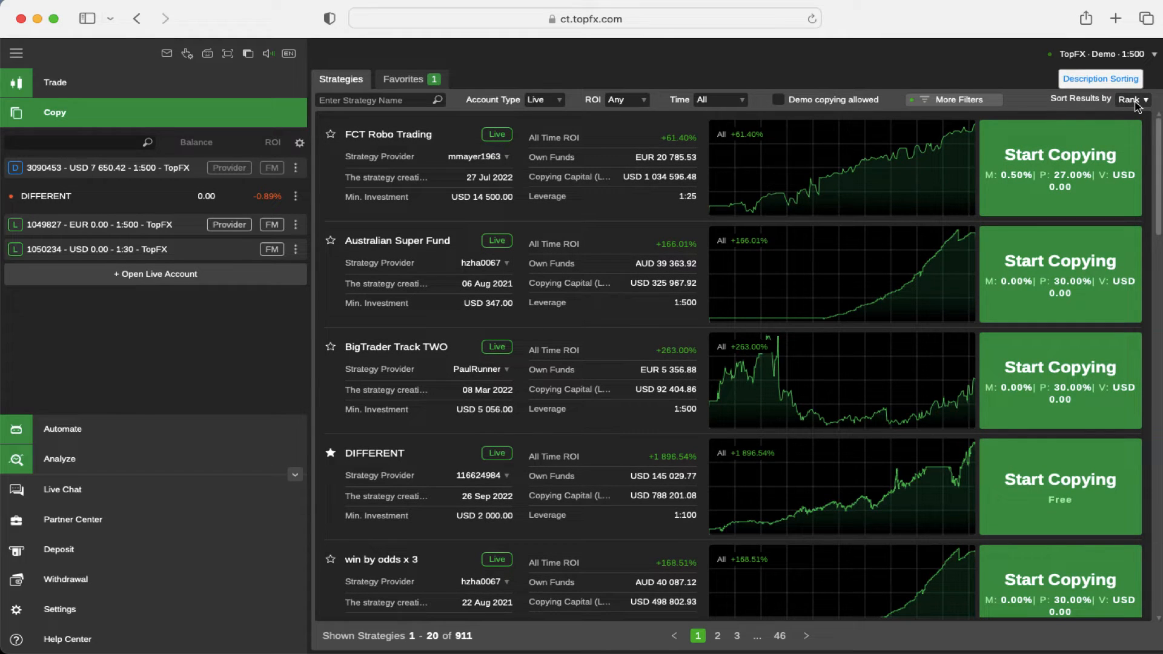
left_click(1132, 98)
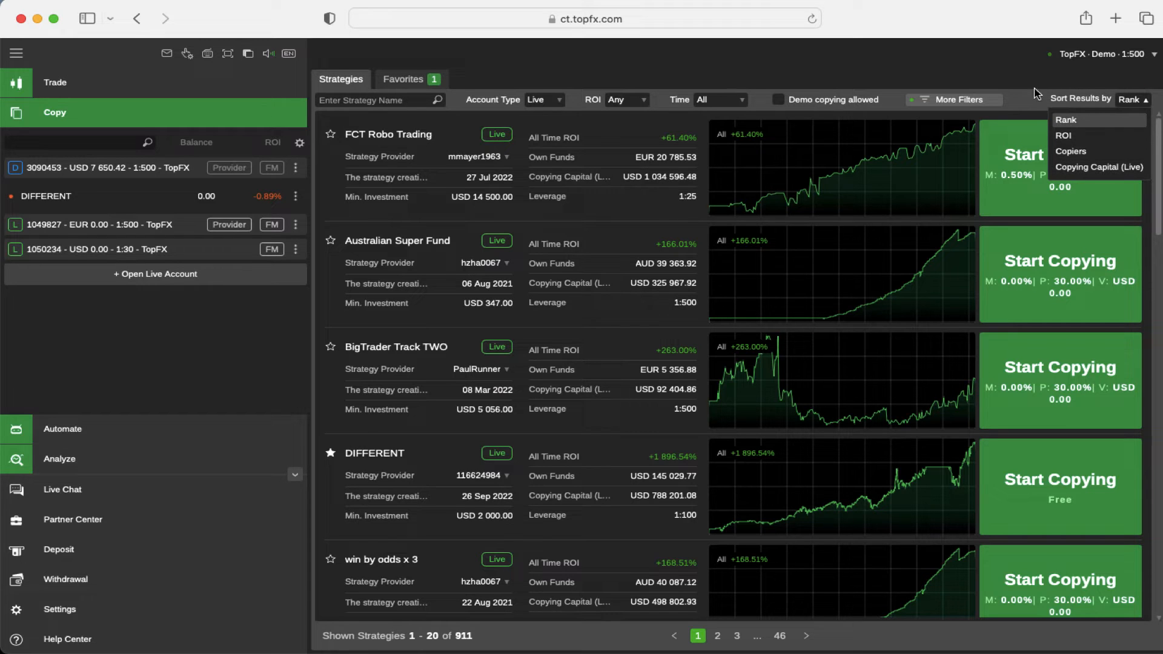
left_click(378, 100)
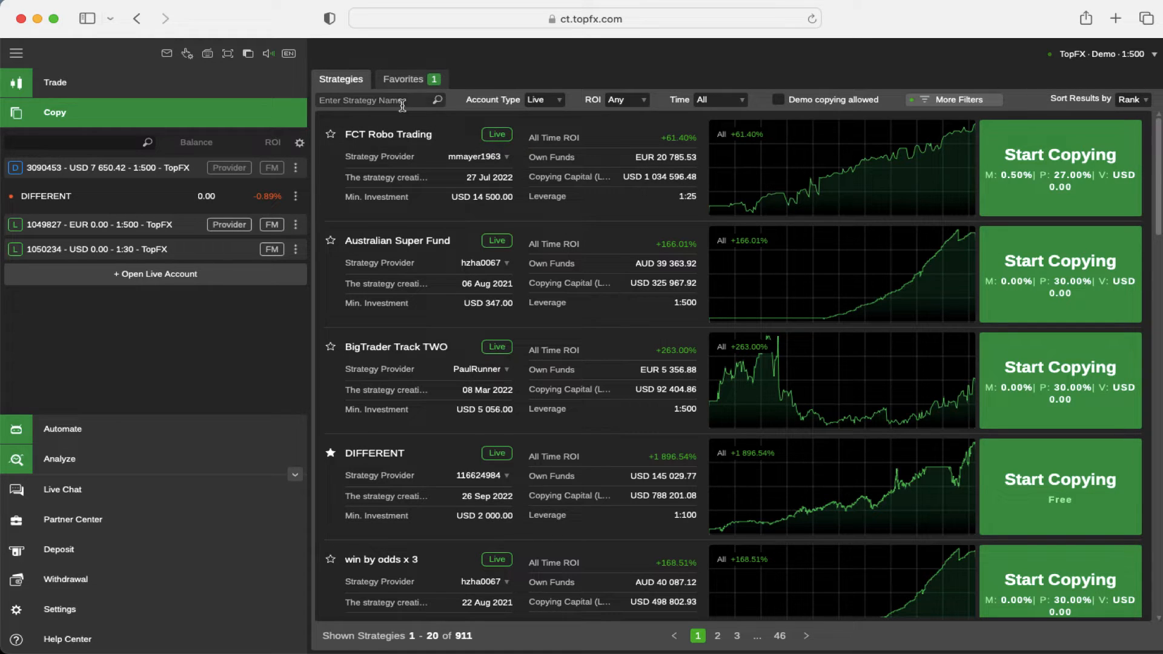
left_click(374, 99)
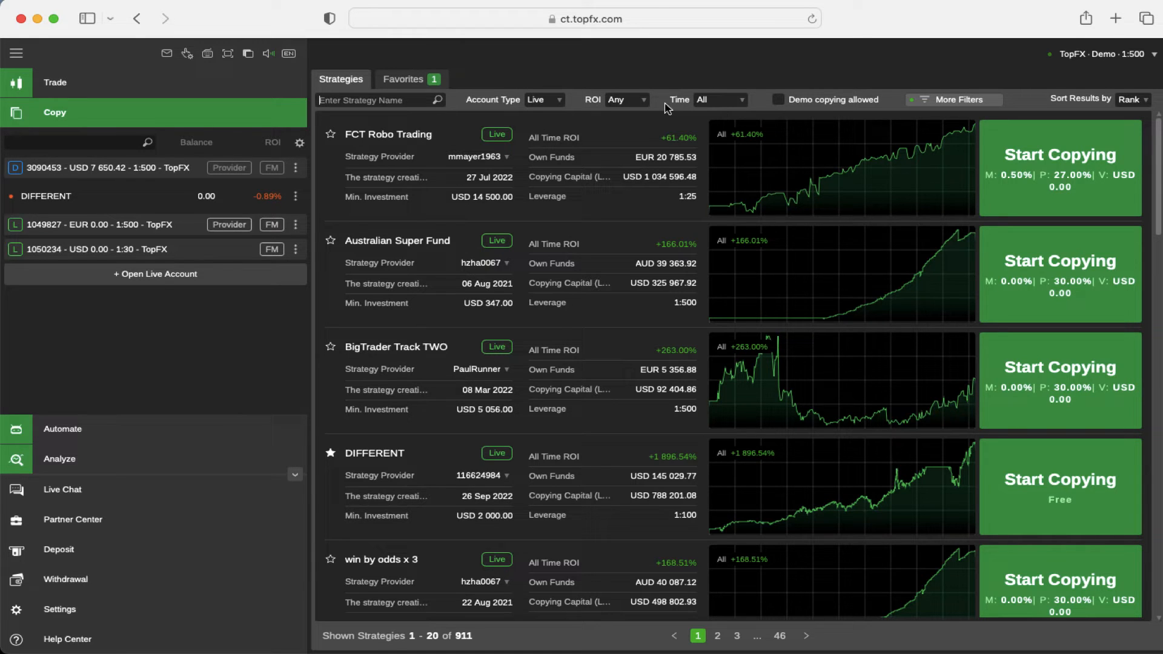
mouse_move(676, 108)
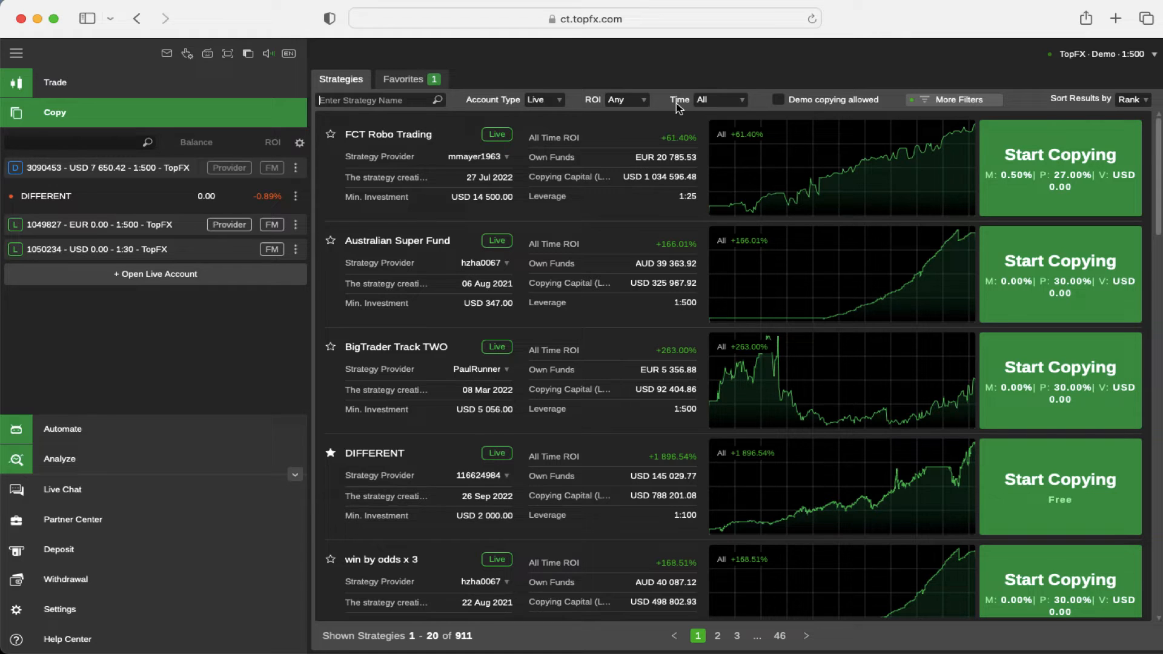
mouse_move(766, 107)
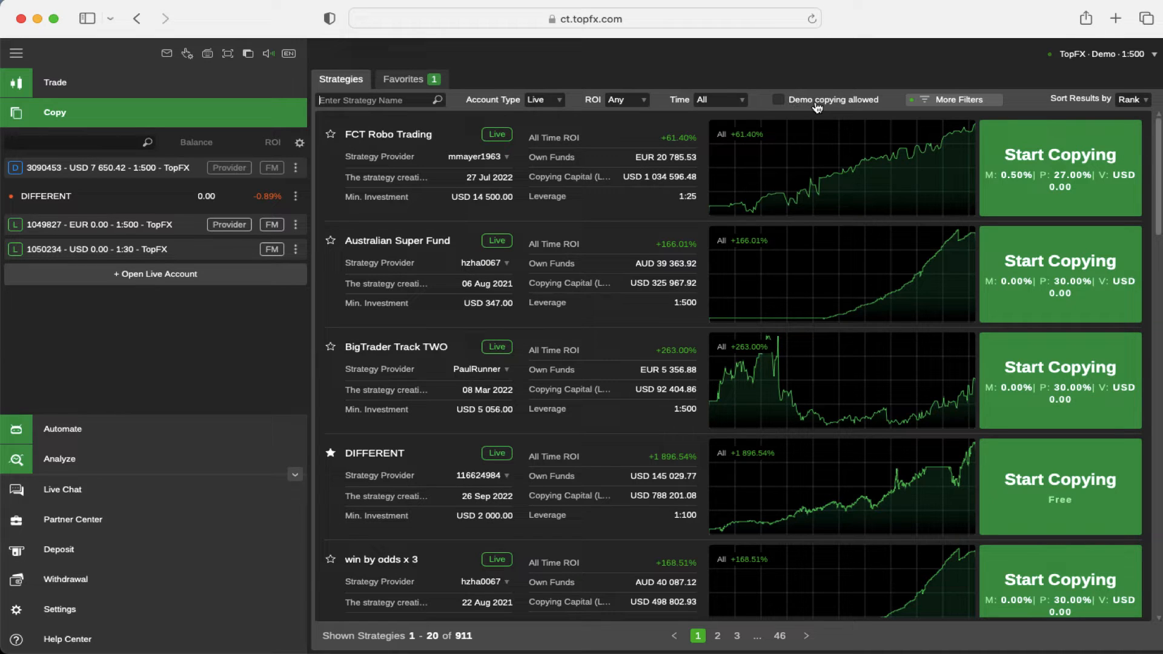
mouse_move(842, 105)
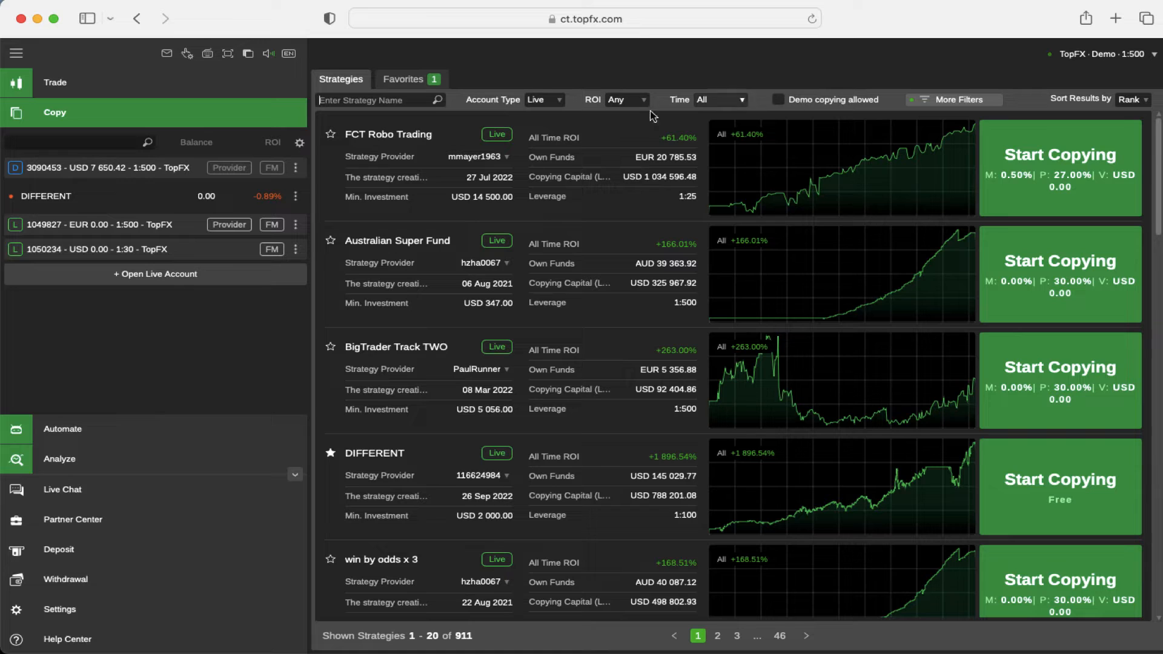
mouse_move(330, 135)
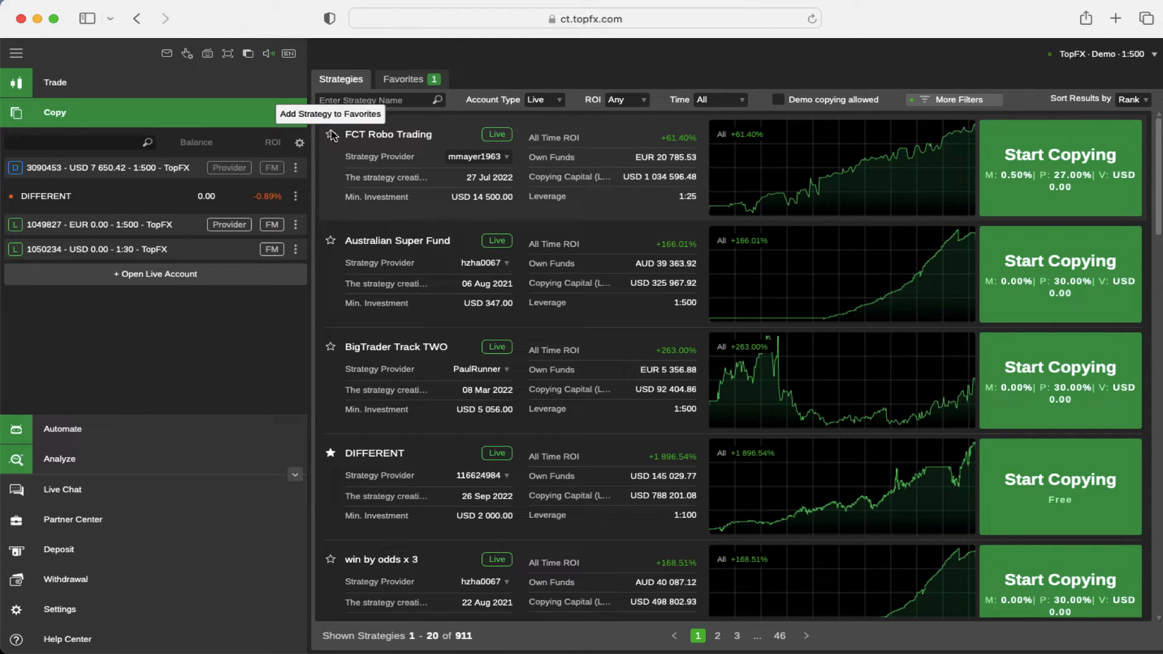
Step: Star FCT Robo Trading as a favorite, check the Favorites list, and return to all strategies
left_click(329, 134)
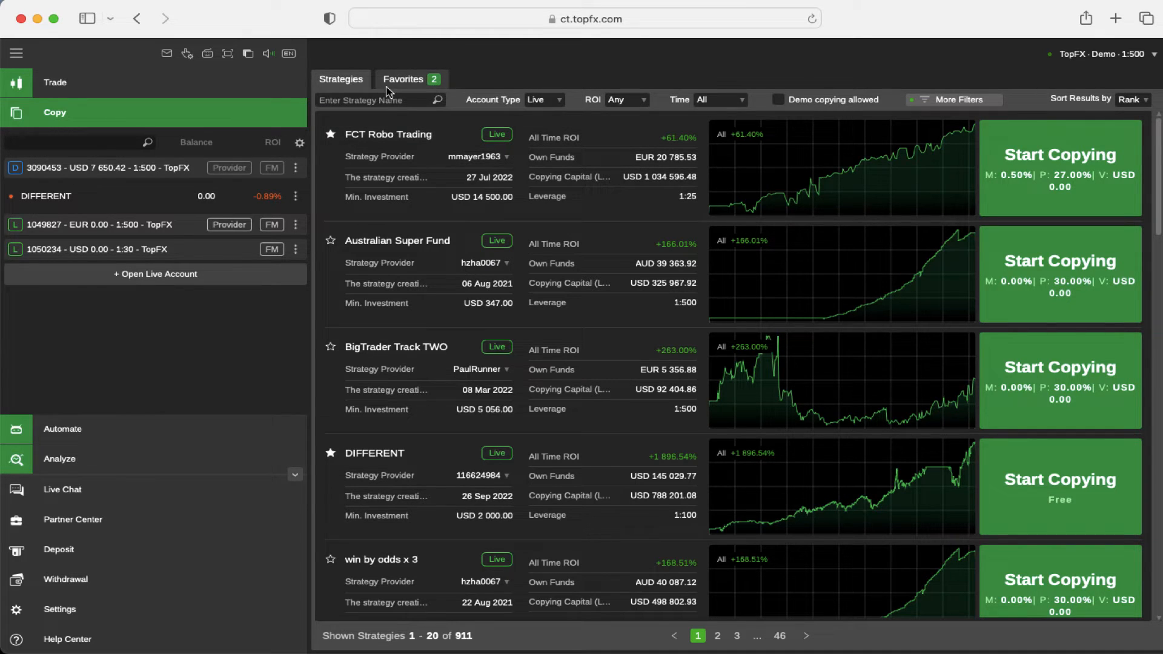
left_click(402, 80)
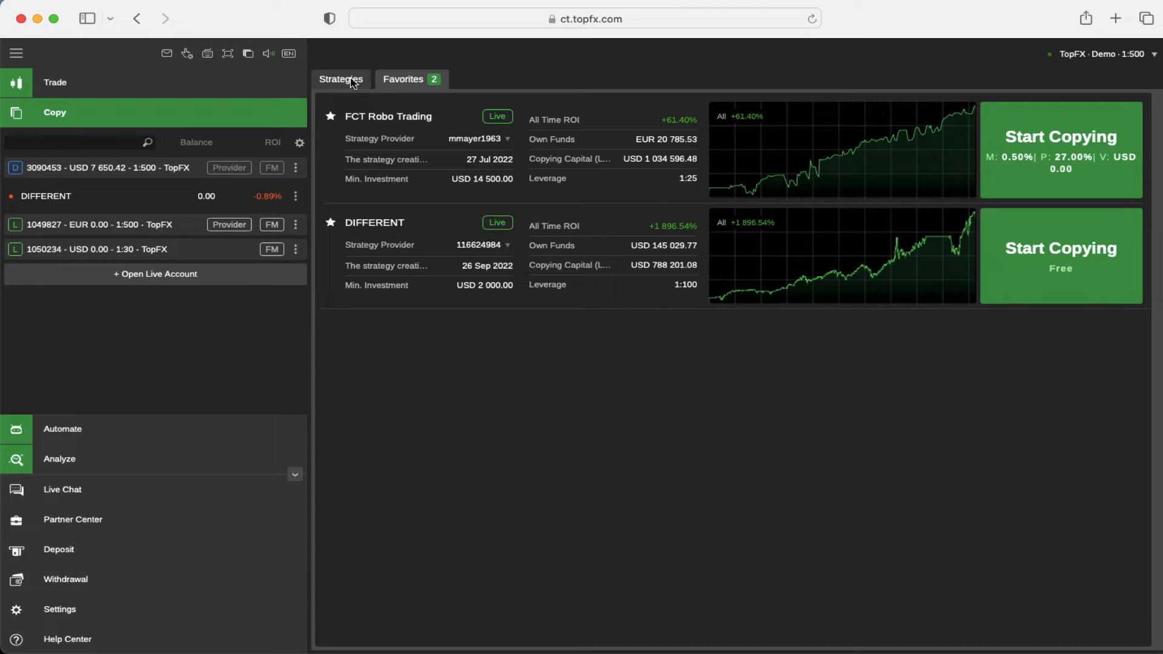
mouse_move(349, 81)
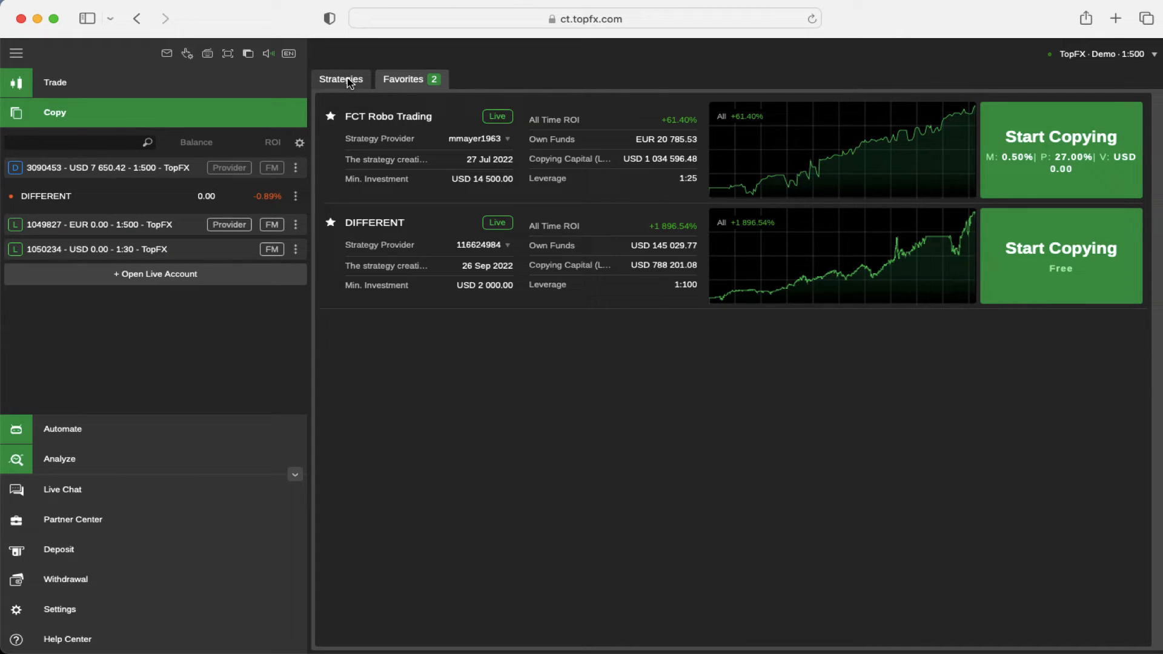
left_click(341, 80)
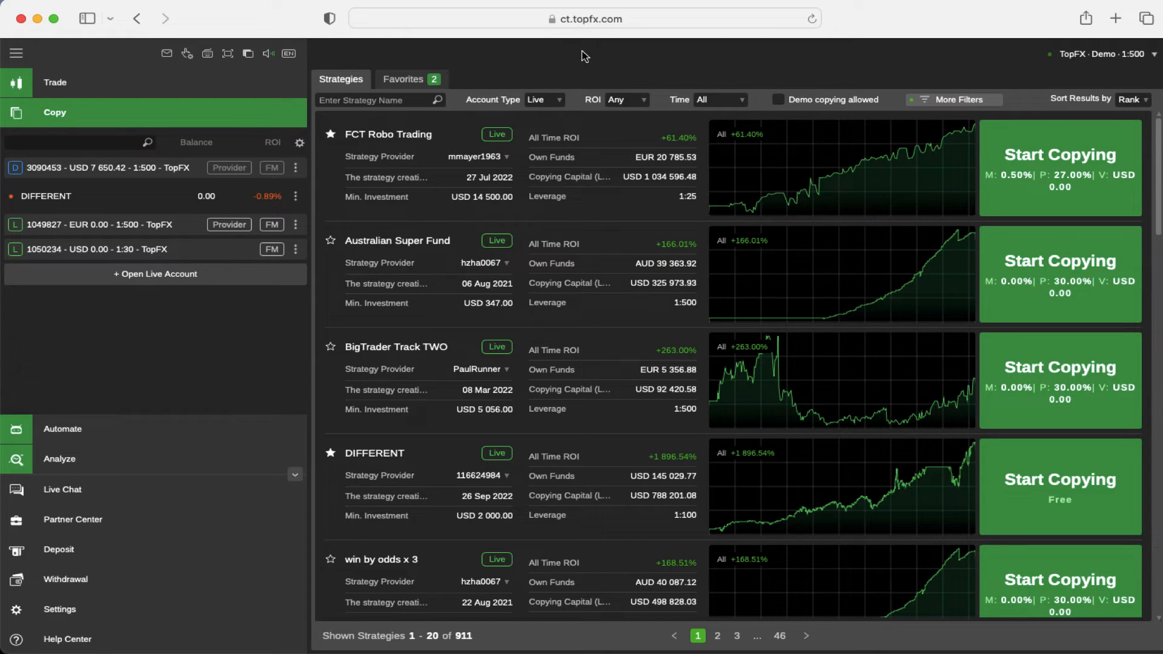
mouse_move(1065, 265)
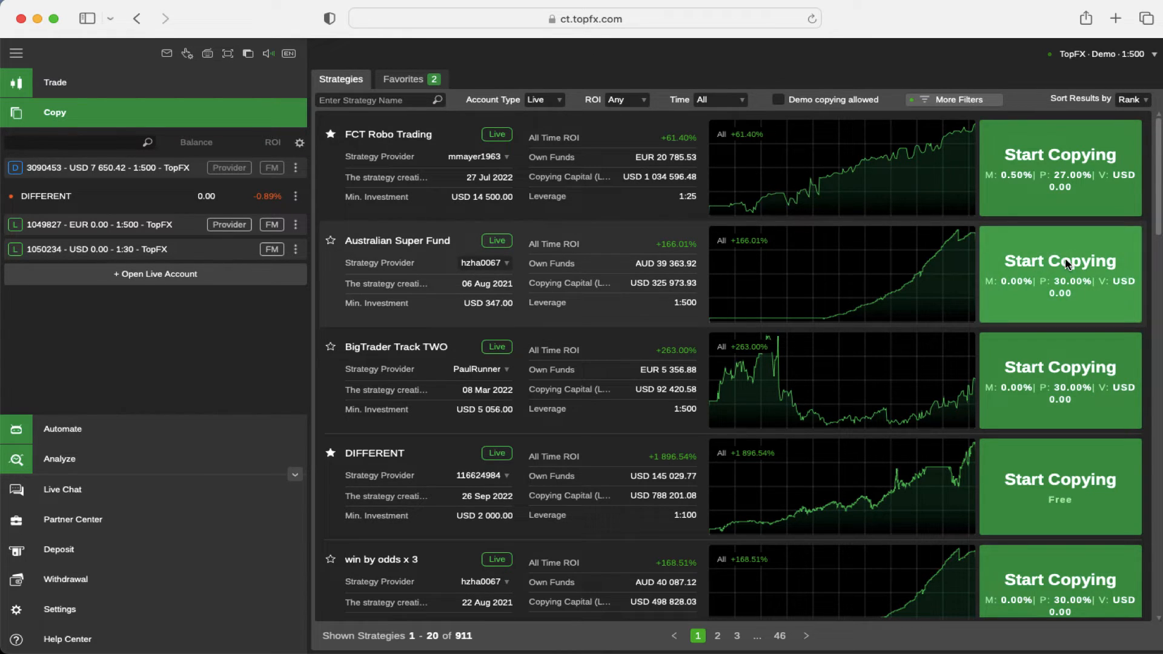
Step: Begin copying Australian Super Fund, bringing up its setup form prefilled with the demo account and USD 347
left_click(1058, 261)
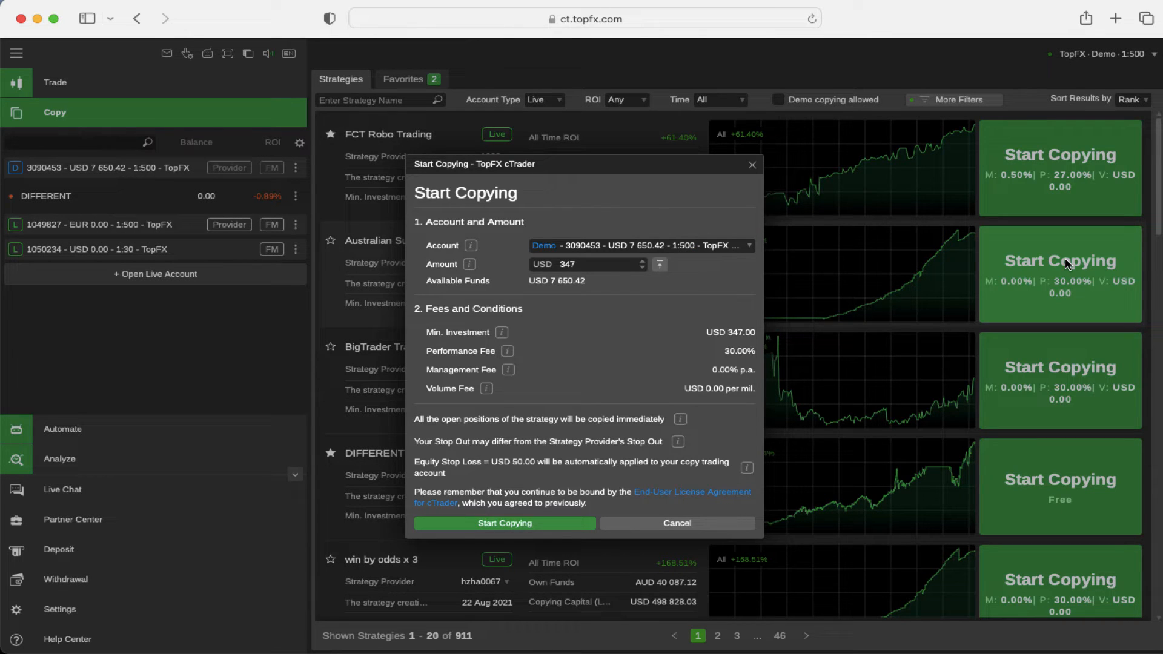
mouse_move(438, 319)
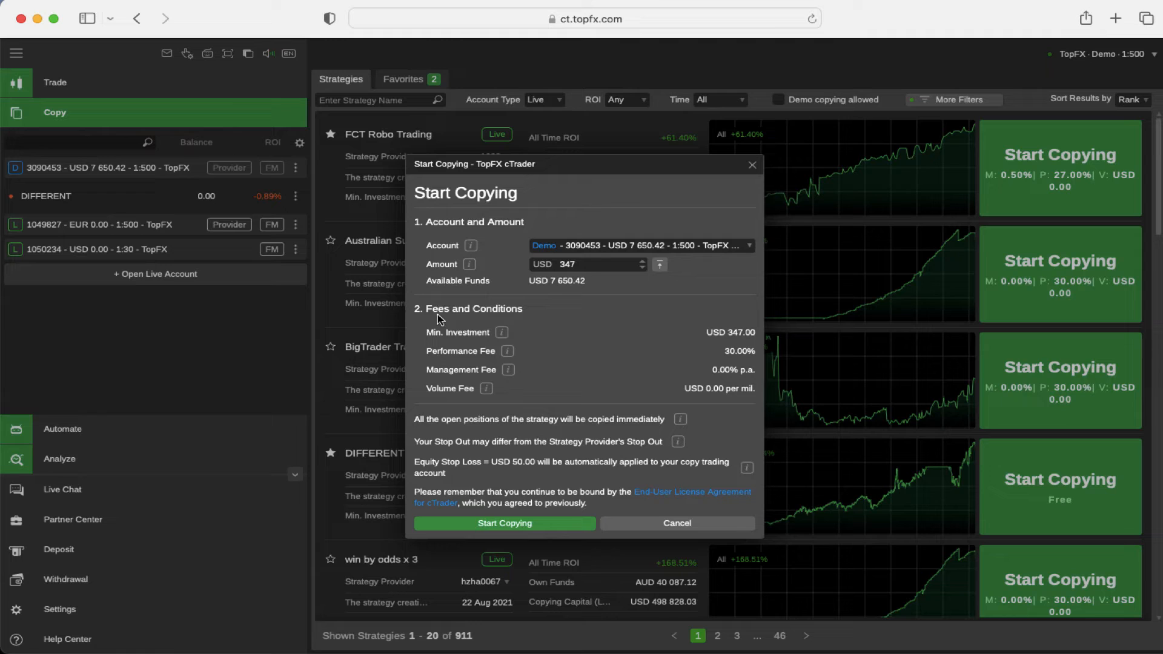
mouse_move(537, 315)
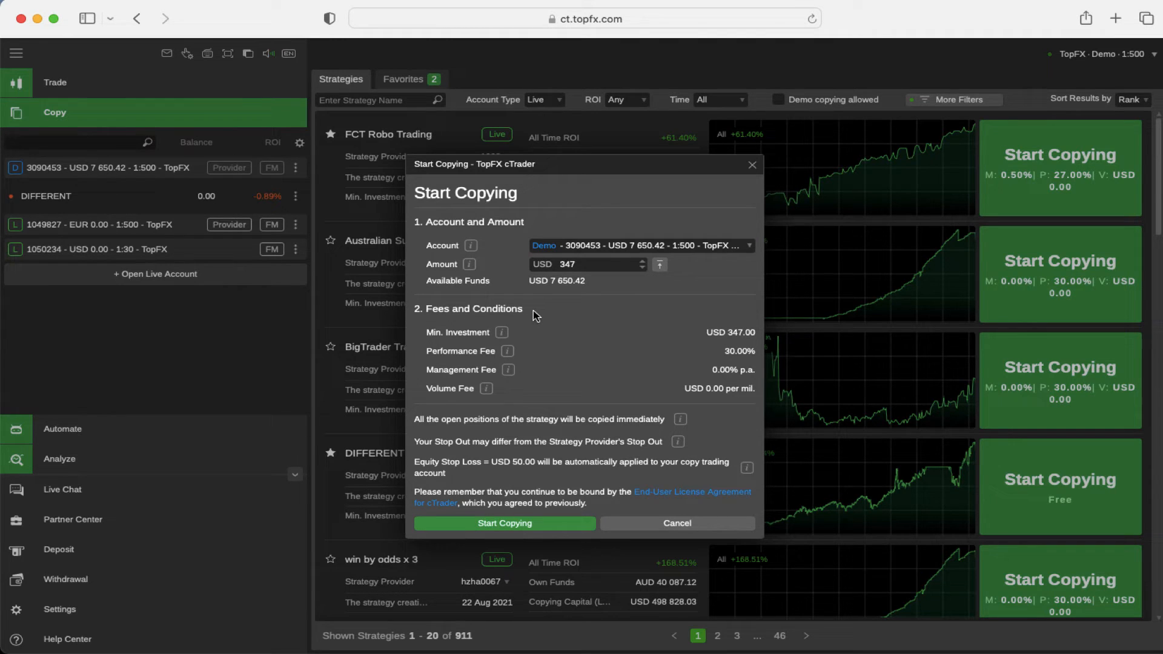
mouse_move(453, 338)
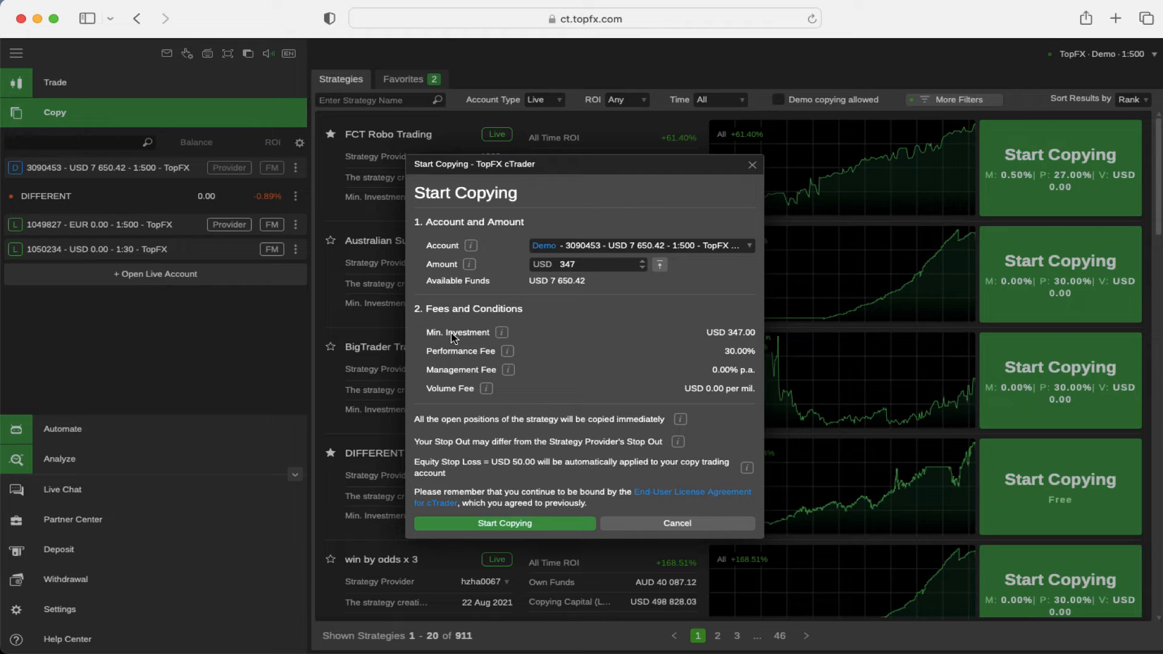
mouse_move(475, 341)
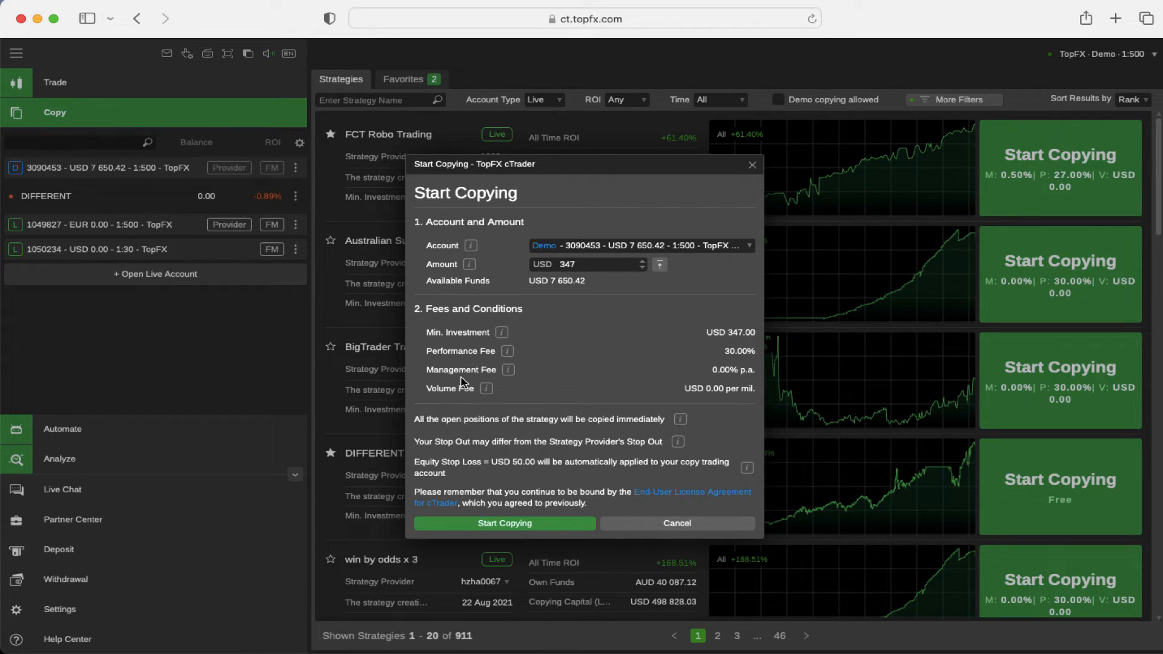
mouse_move(458, 398)
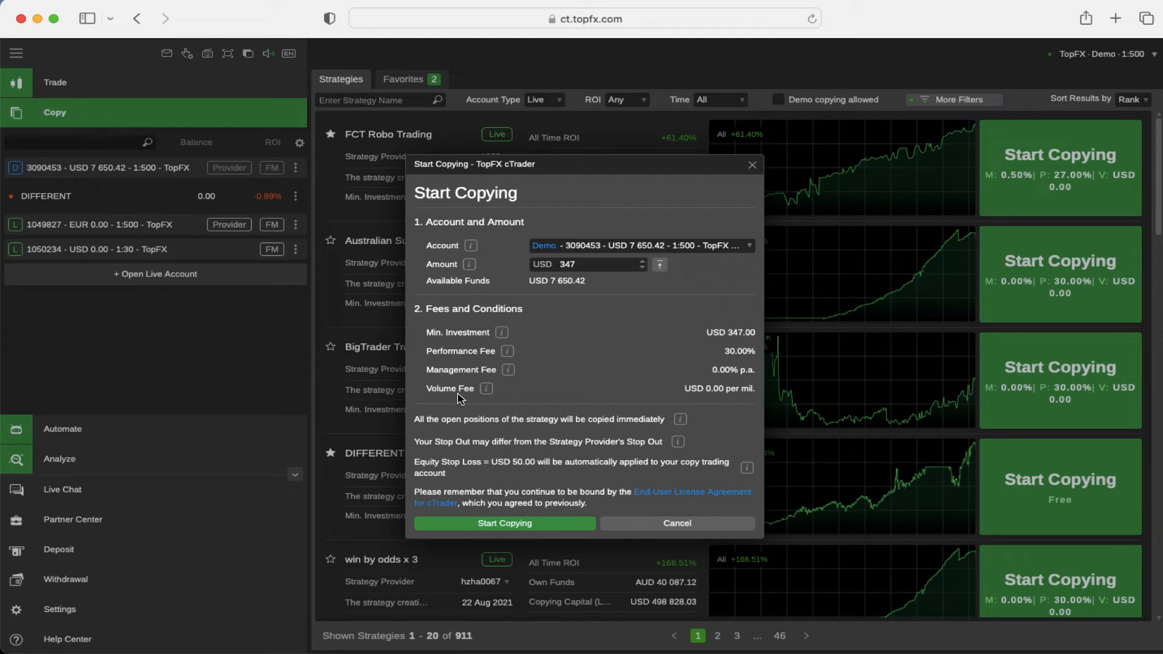
mouse_move(434, 236)
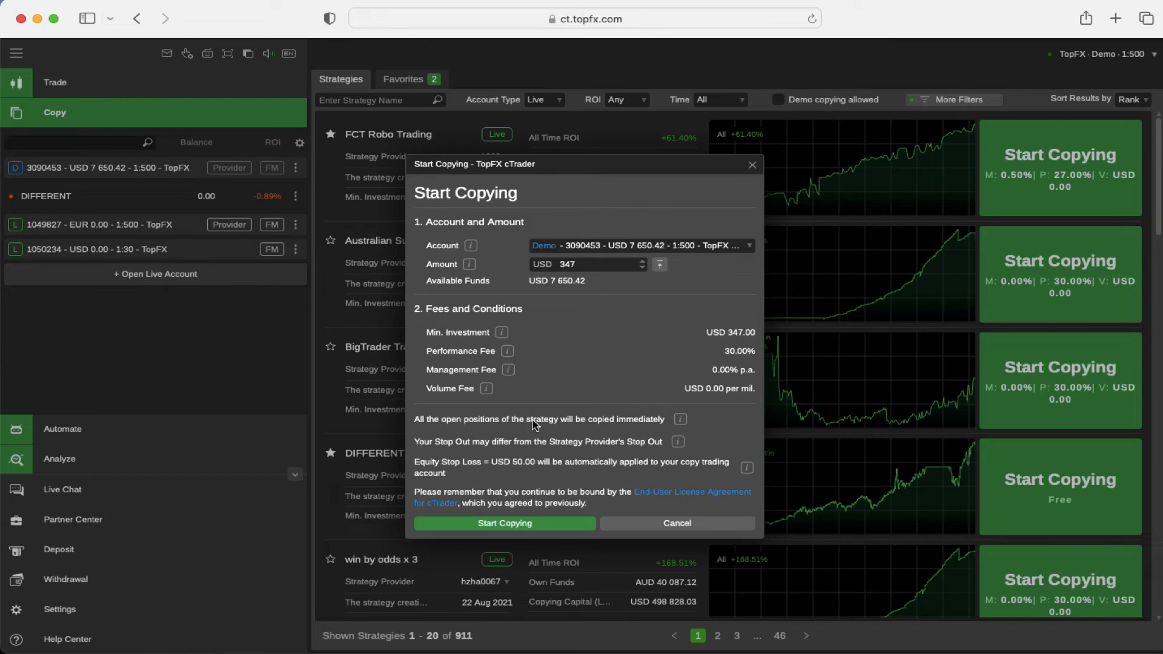
mouse_move(599, 375)
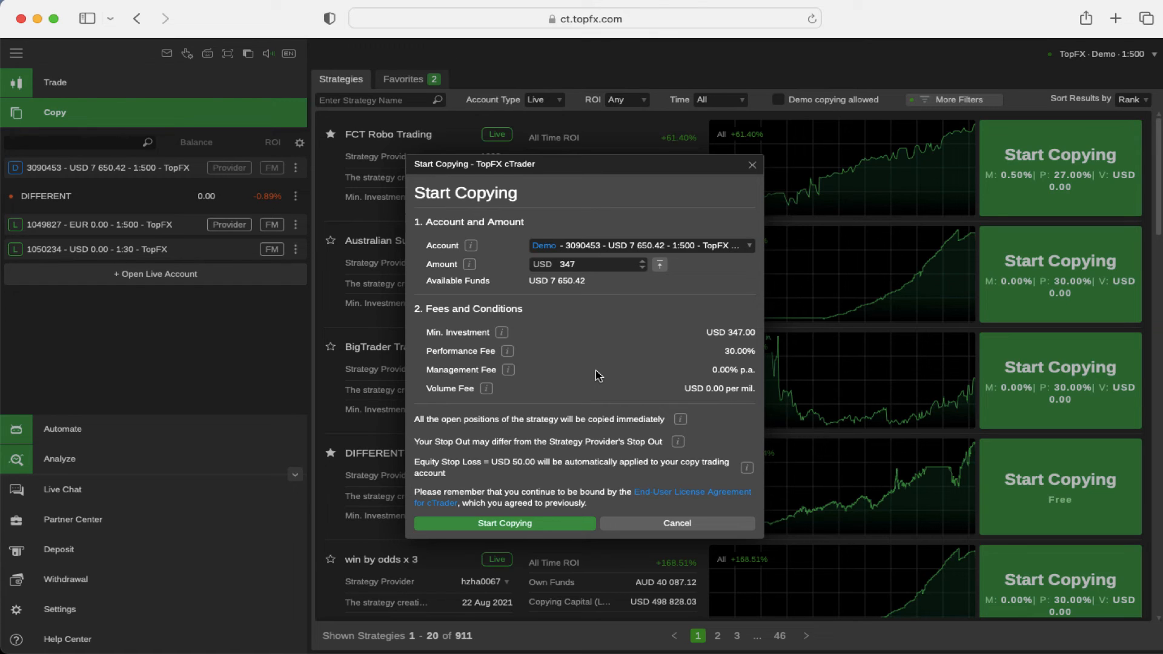
mouse_move(527, 507)
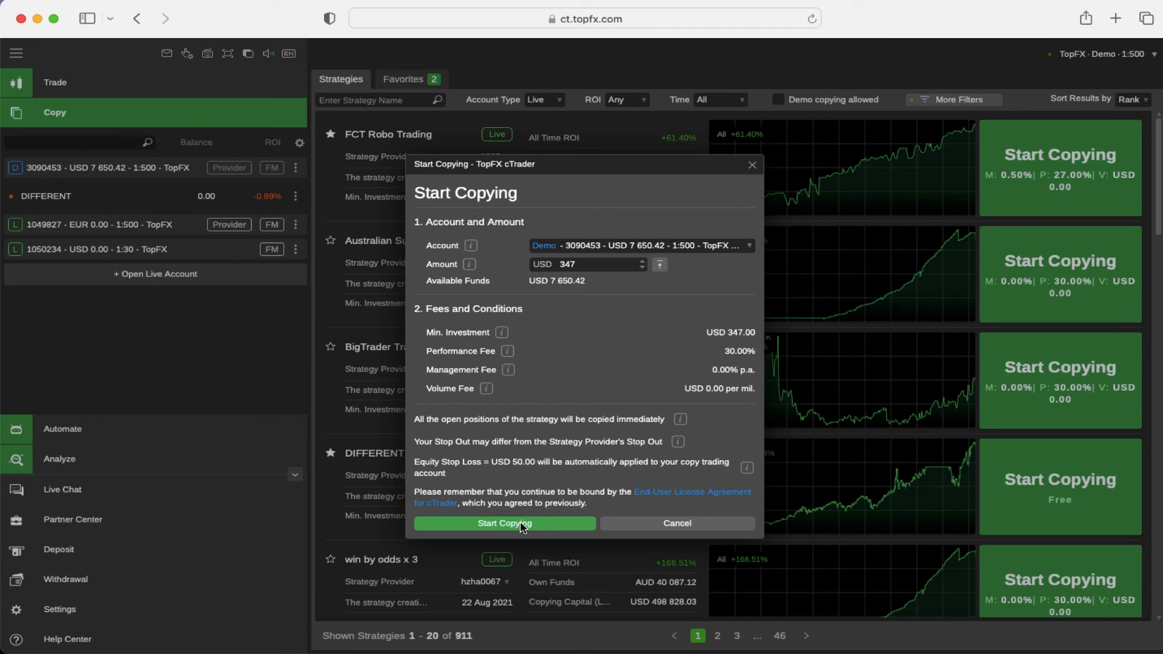
Step: Confirm copying Australian Super Fund into the demo account with 347 USD invested
left_click(504, 524)
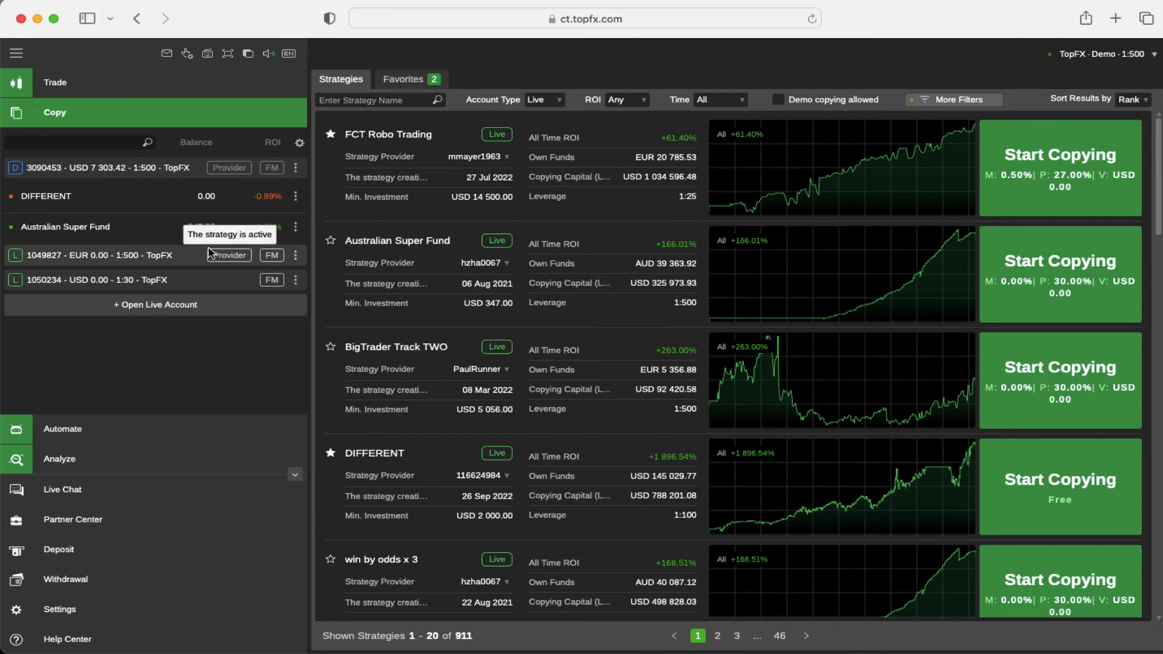
mouse_move(104, 240)
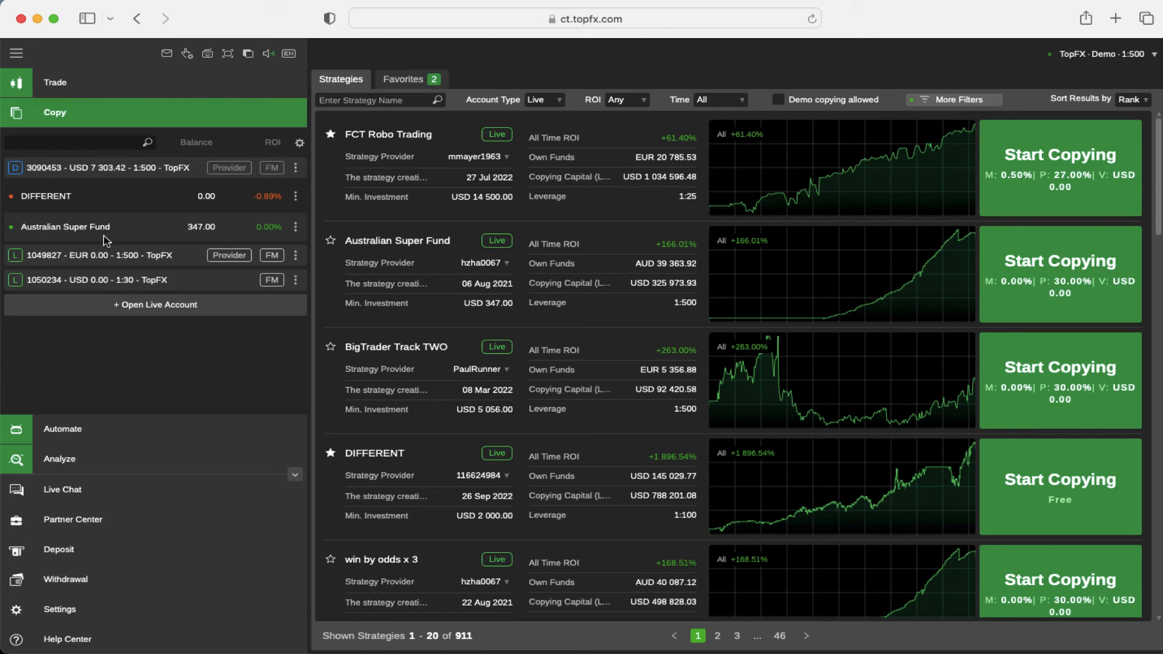
mouse_move(55, 197)
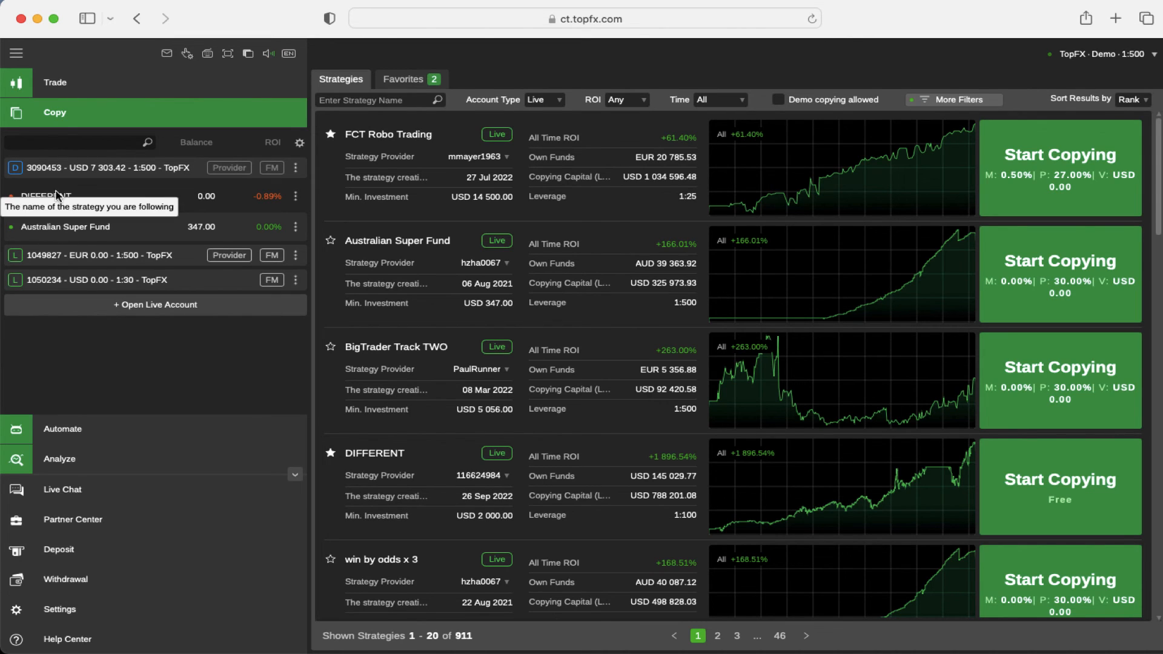
mouse_move(109, 224)
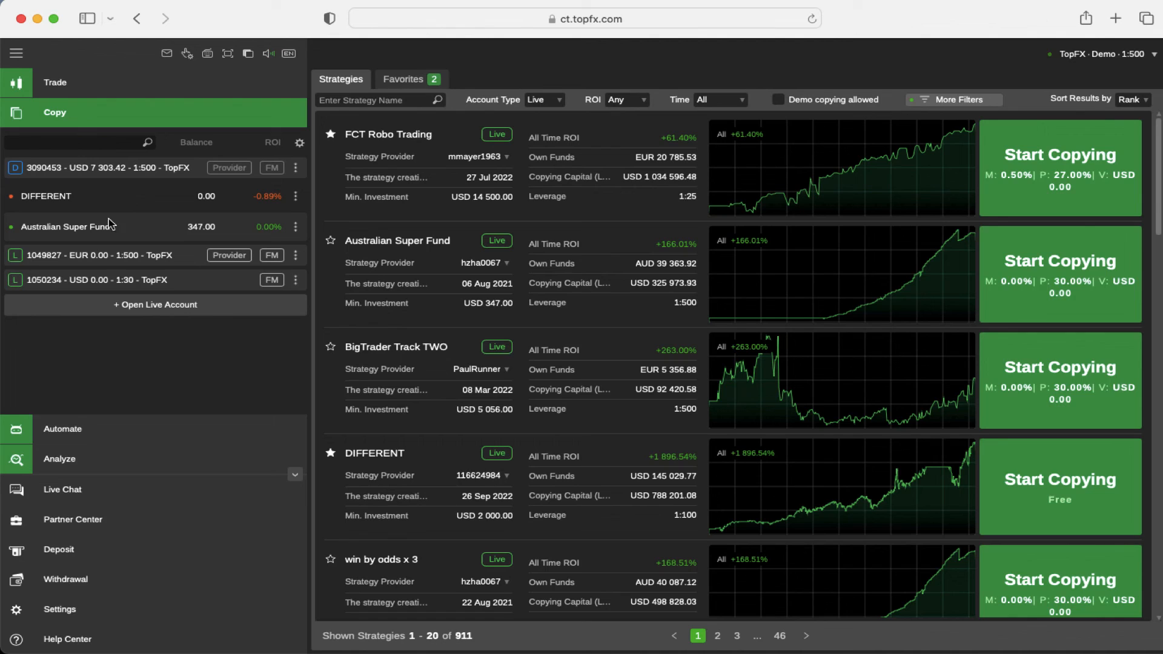
mouse_move(592, 215)
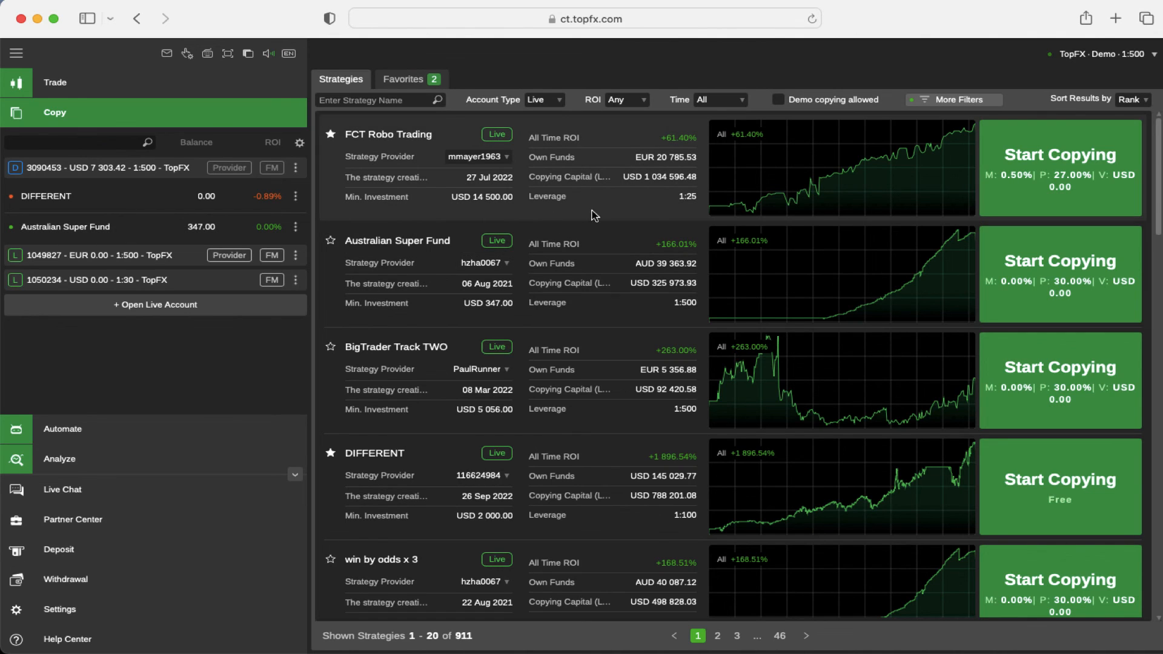